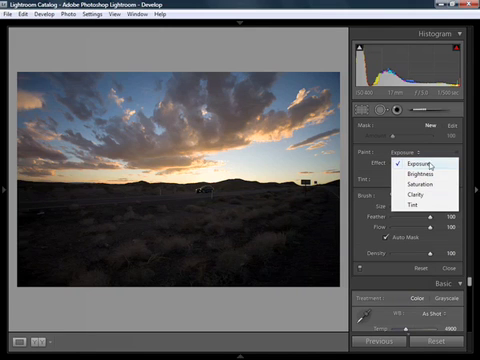
{"action": "mouse_move", "coordinate": [424, 198]}
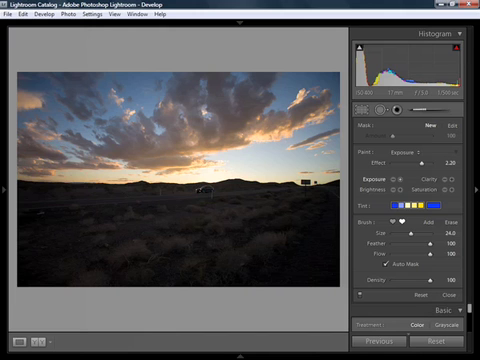
- Tune the adjustment brush's Size, Feather and Flow for painting the dark foreground
{"action": "left_click_drag", "start_coordinate": [420, 238], "coordinate": [404, 238]}
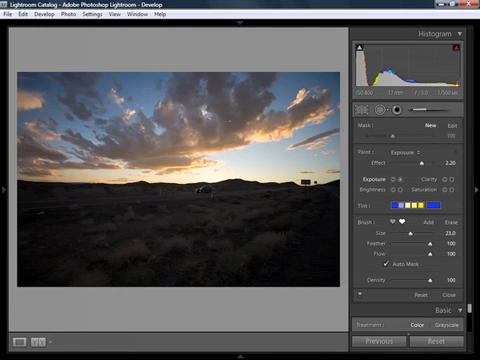
{"action": "mouse_move", "coordinate": [410, 232]}
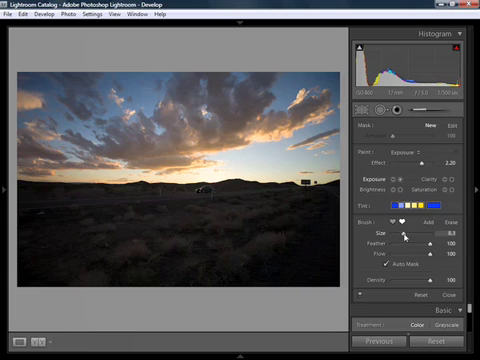
{"action": "left_click_drag", "start_coordinate": [410, 228], "coordinate": [420, 228]}
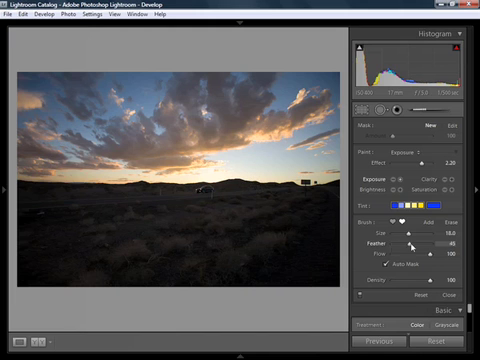
{"action": "left_click_drag", "start_coordinate": [410, 244], "coordinate": [420, 244]}
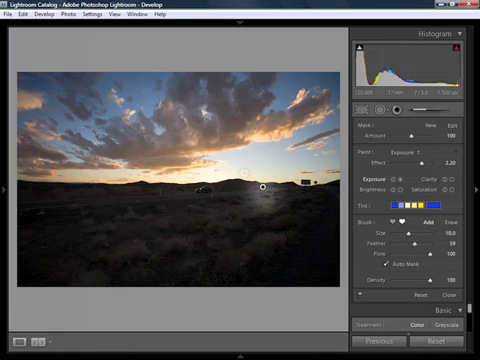
{"action": "key", "text": "ctrl+z"}
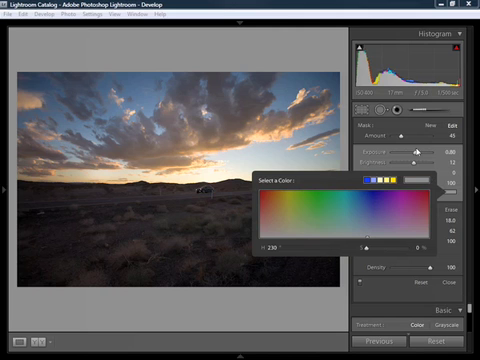
{"action": "mouse_move", "coordinate": [412, 128]}
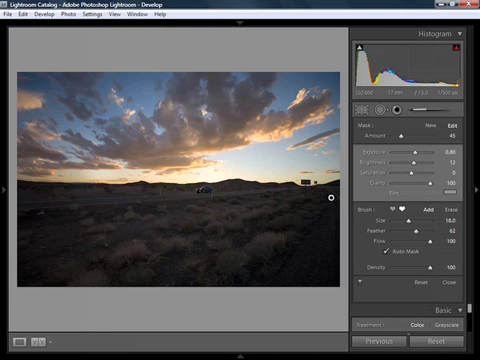
{"action": "mouse_move", "coordinate": [410, 128]}
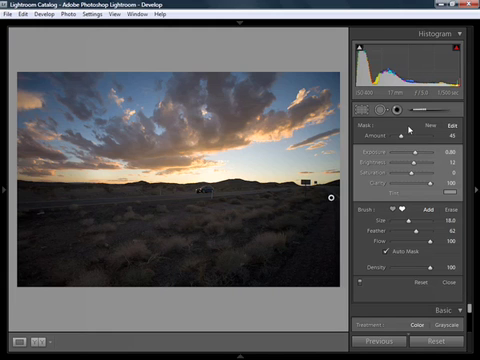
- Choose a soft pink from the Color swatch as the brush adjustment's tint
{"action": "left_click", "coordinate": [428, 126]}
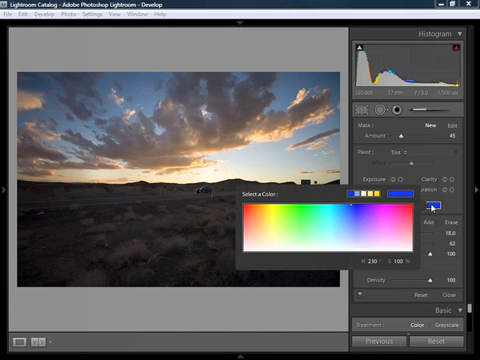
{"action": "left_click", "coordinate": [382, 212]}
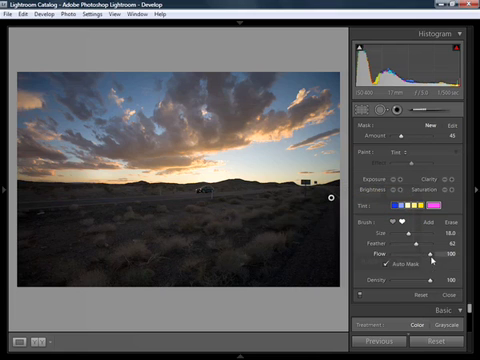
{"action": "left_click_drag", "start_coordinate": [408, 244], "coordinate": [420, 244]}
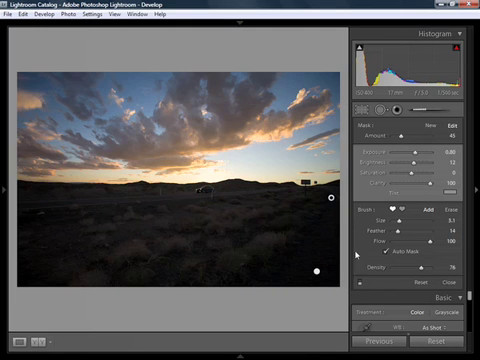
{"action": "mouse_move", "coordinate": [360, 288]}
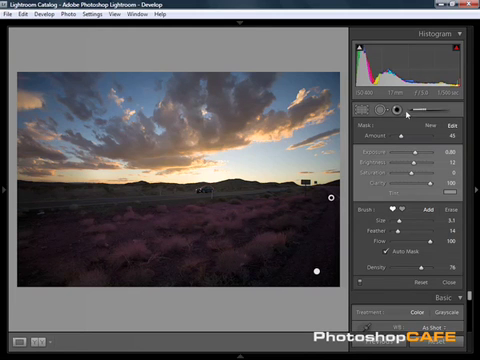
{"action": "mouse_move", "coordinate": [368, 108]}
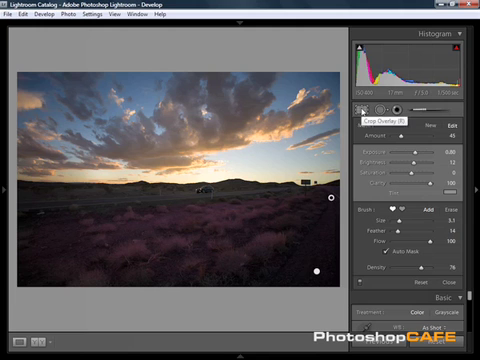